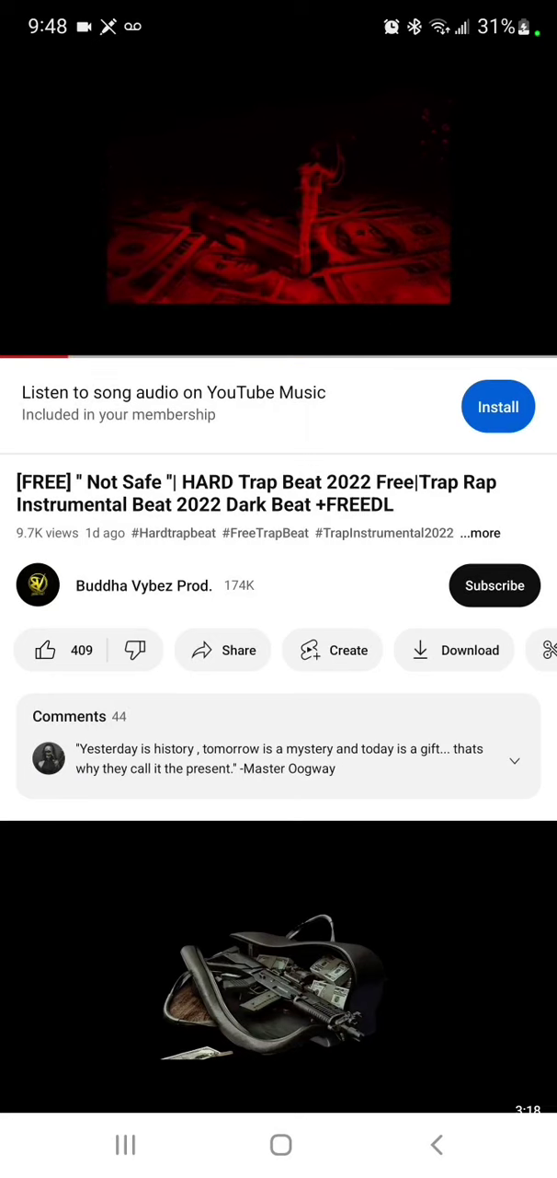
Step: Like the "Not Safe" trap beat video, then bring up the recording's playback controls
{"action": "left_click", "coordinate": [42, 649]}
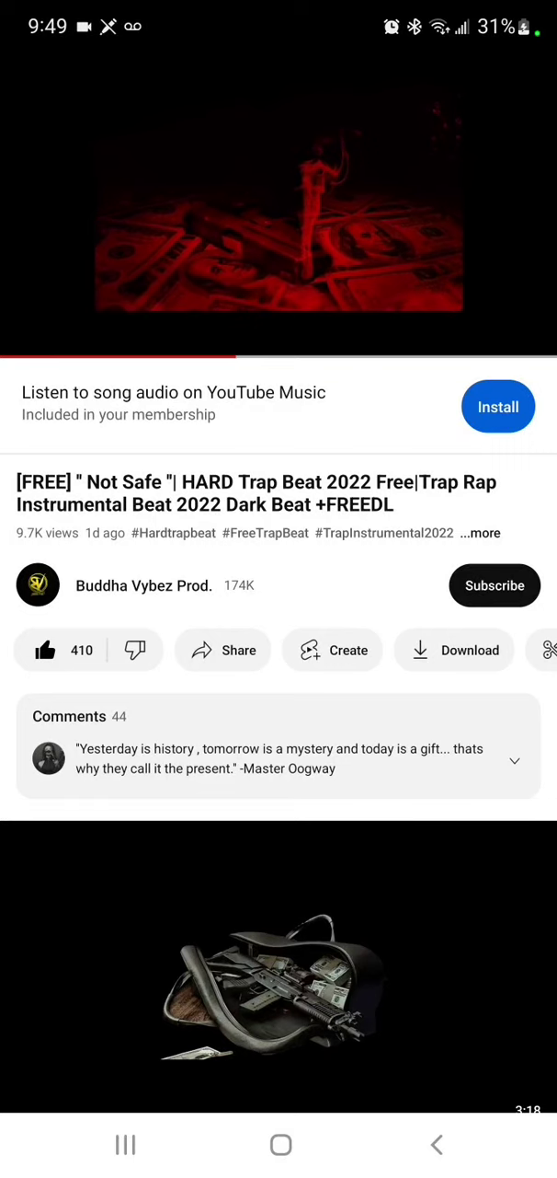
{"action": "left_click", "coordinate": [279, 221]}
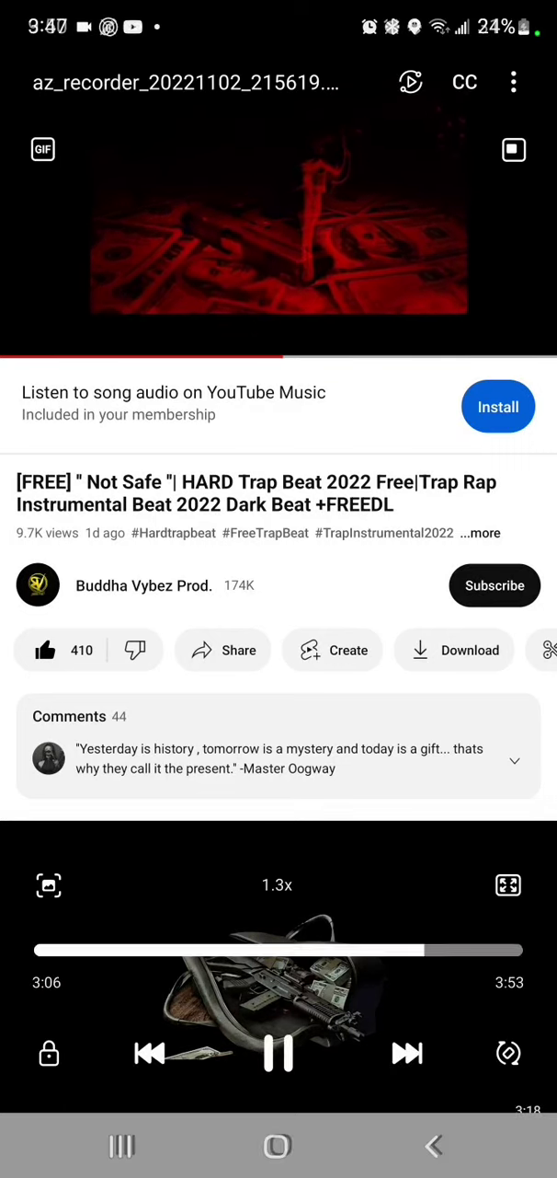